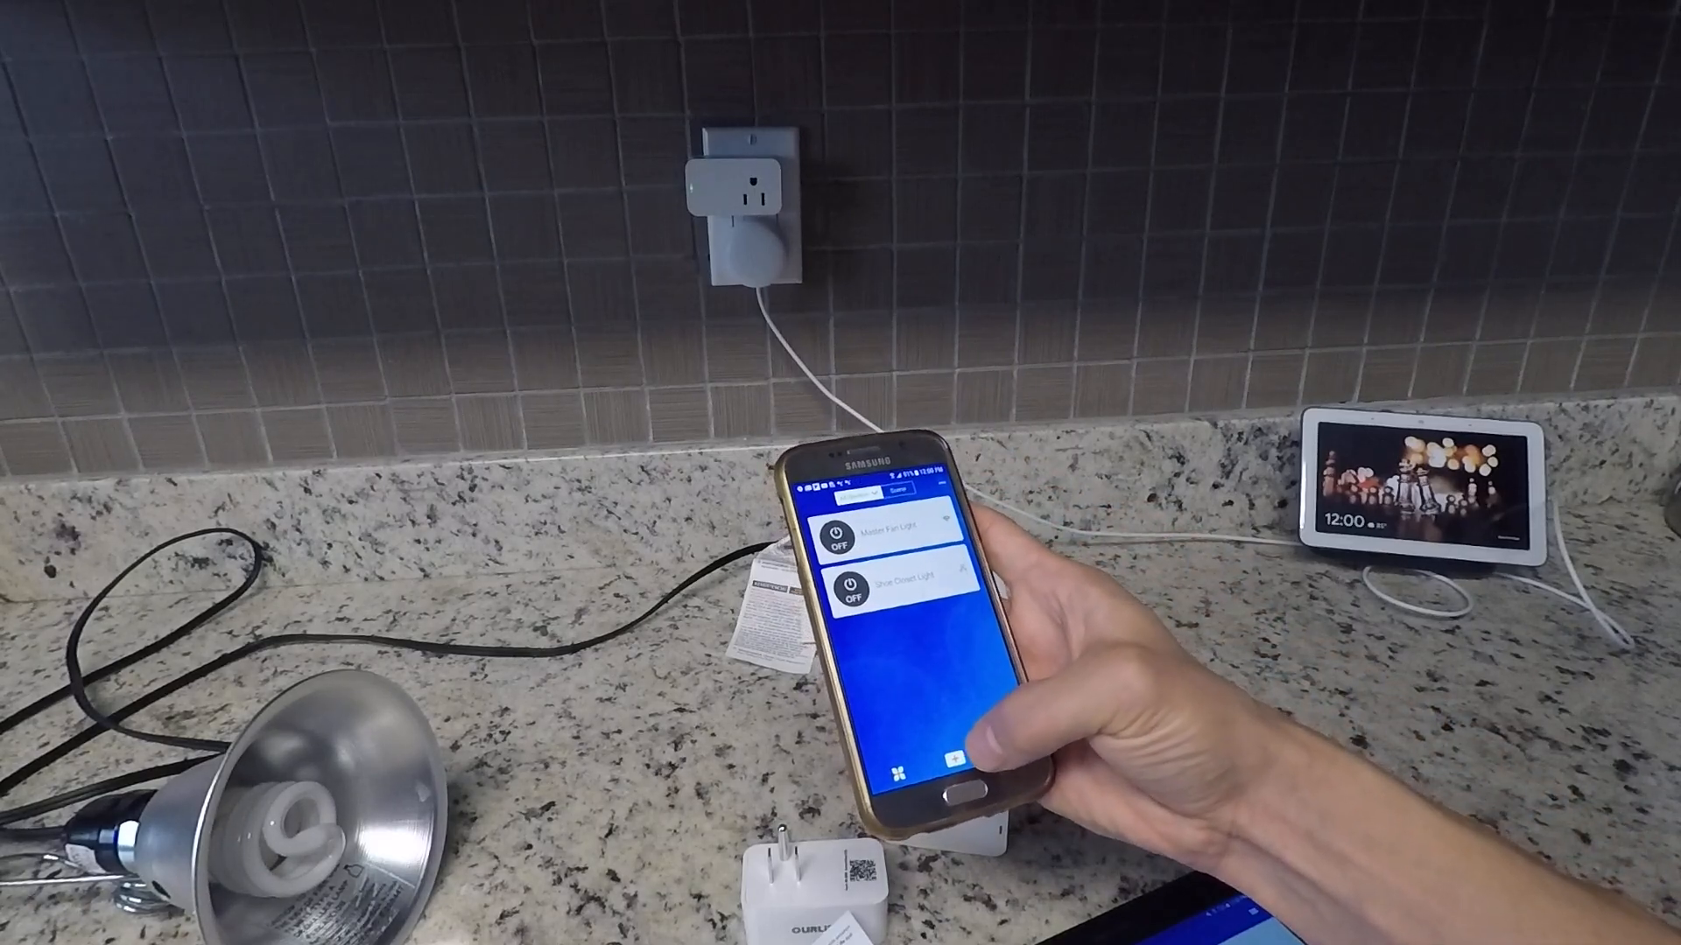
# Add a new device via Quick Pairing and start pairing the plug on the chosen Wi-Fi network
pyautogui.click(951, 763)
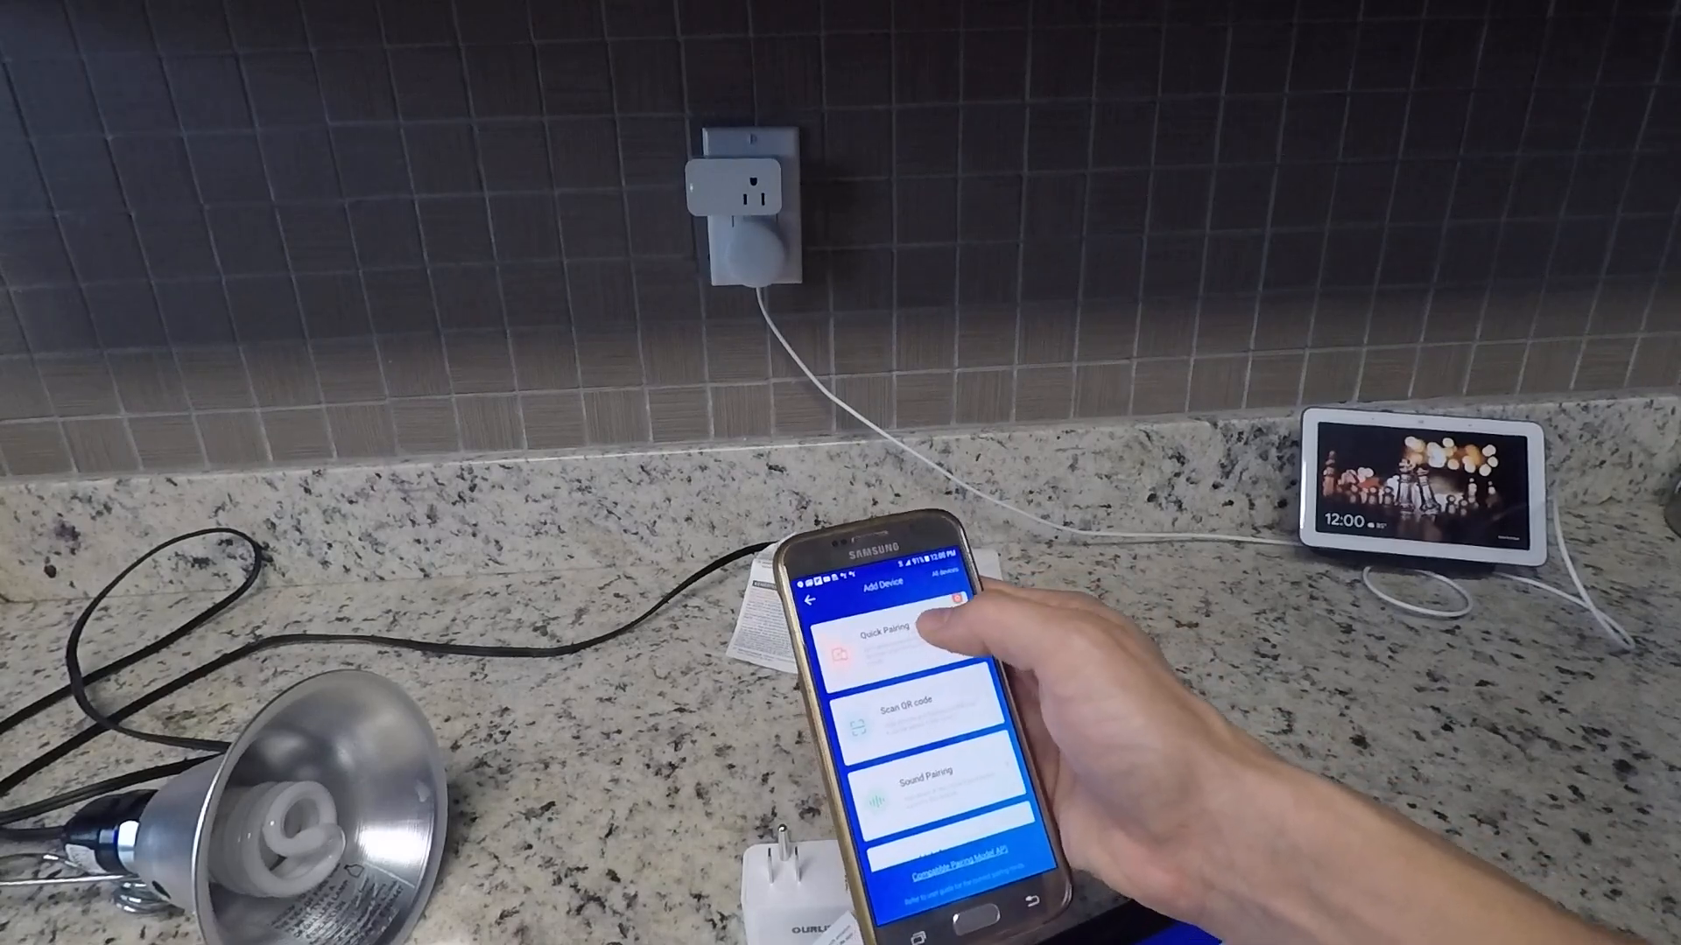
pyautogui.click(900, 632)
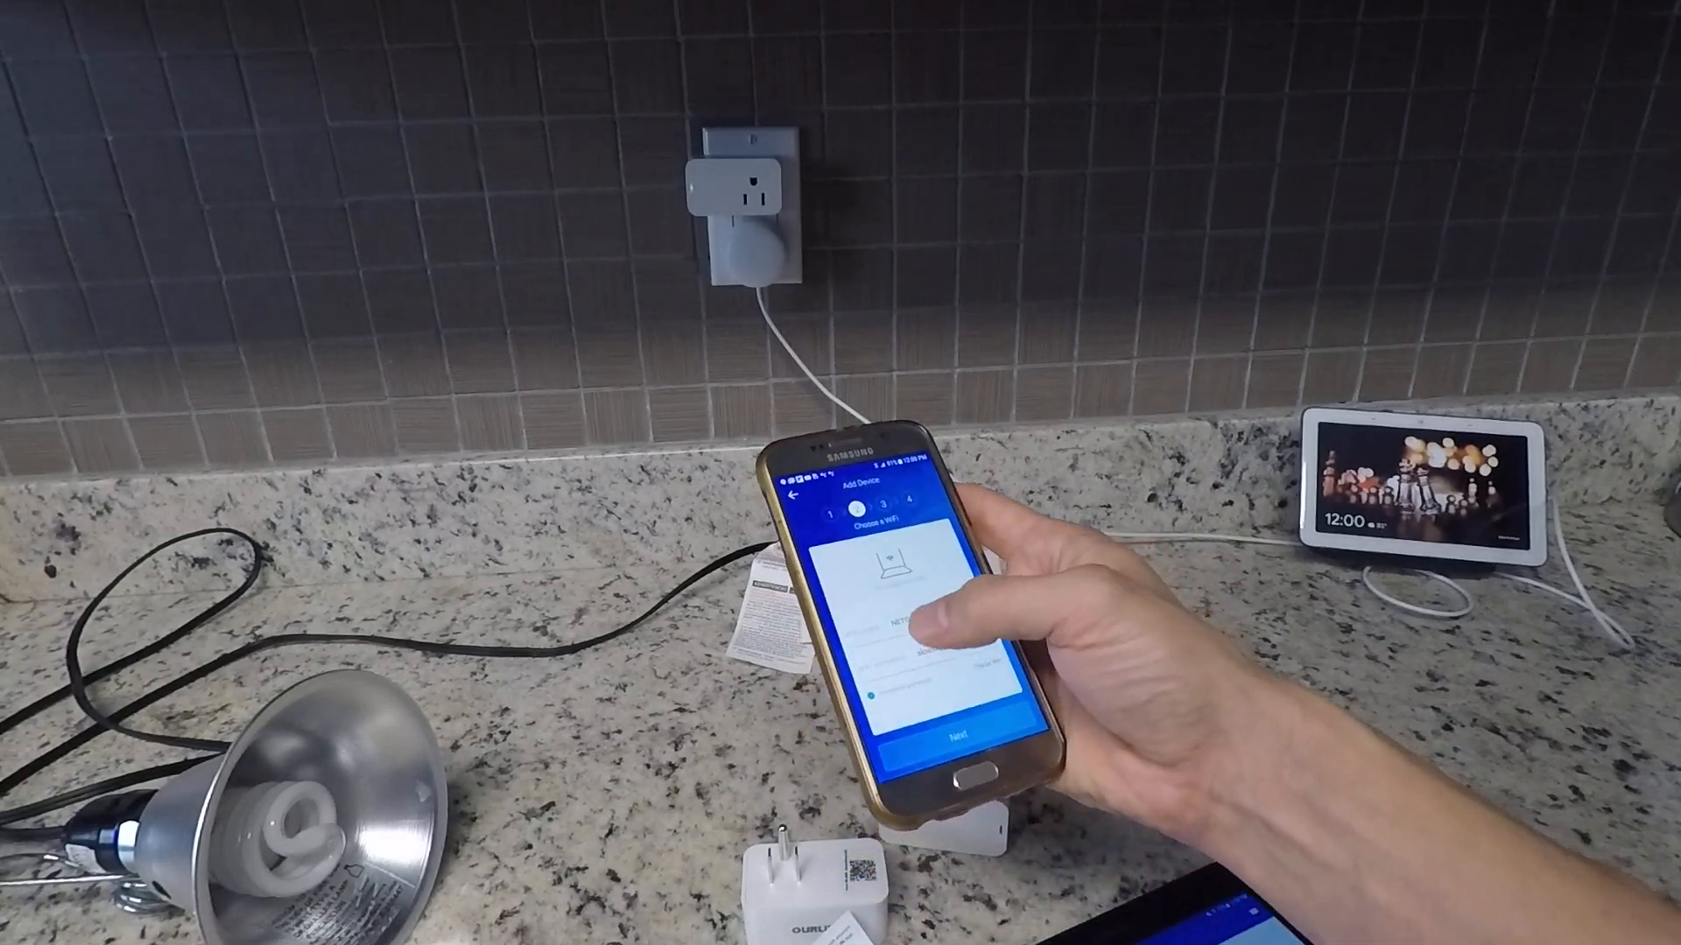
pyautogui.click(953, 737)
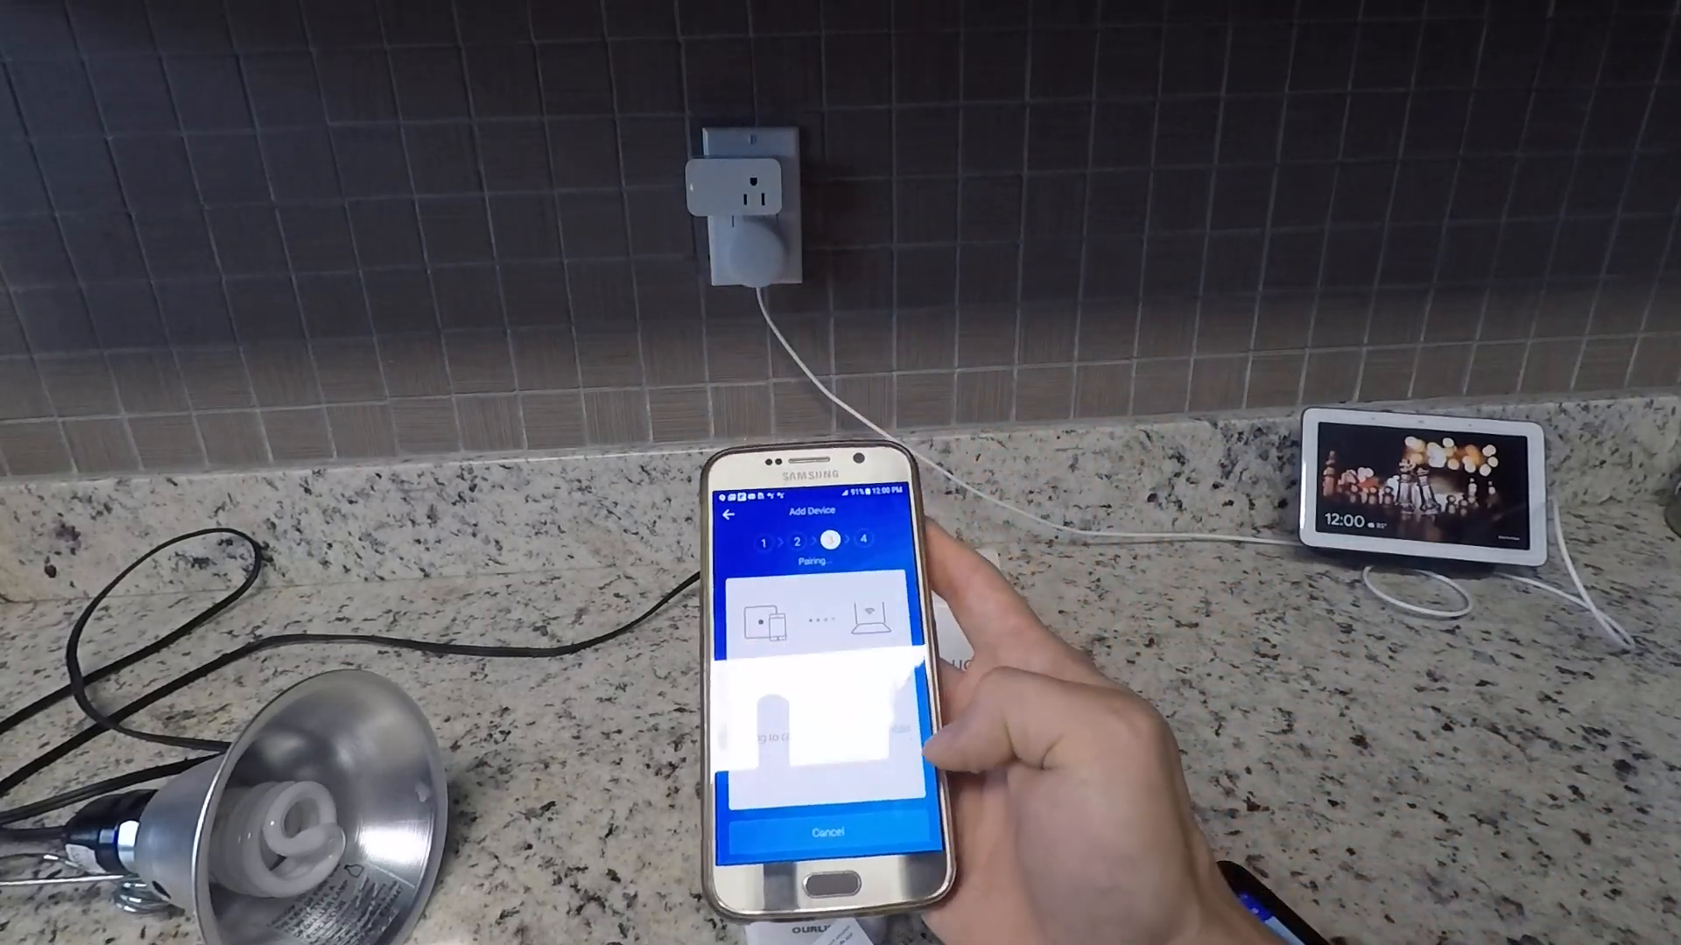